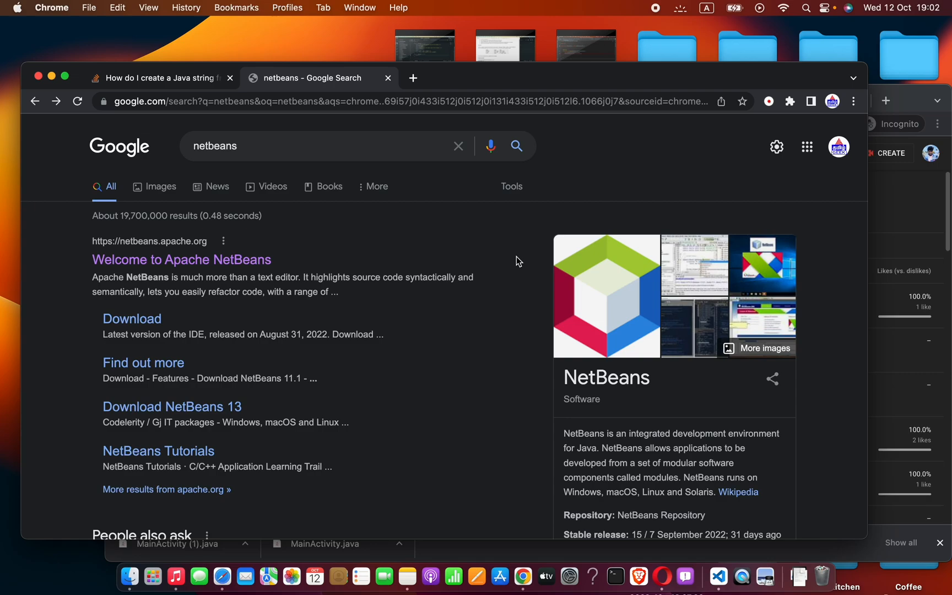
{"action": "mouse_move", "coordinate": [505, 250]}
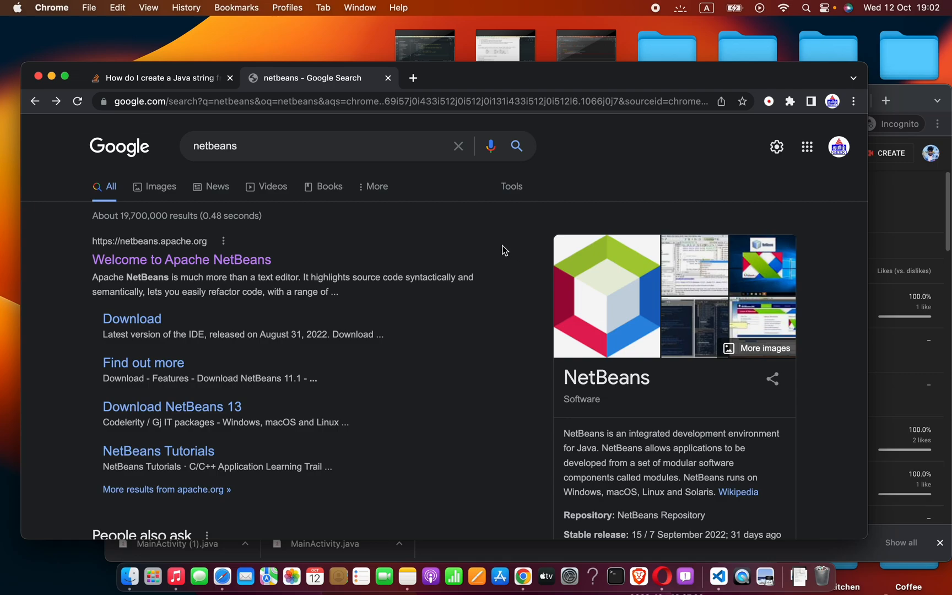
- Scroll the Apache NetBeans website and open its home page
{"action": "scroll", "scroll_direction": "down", "scroll_amount": 3}
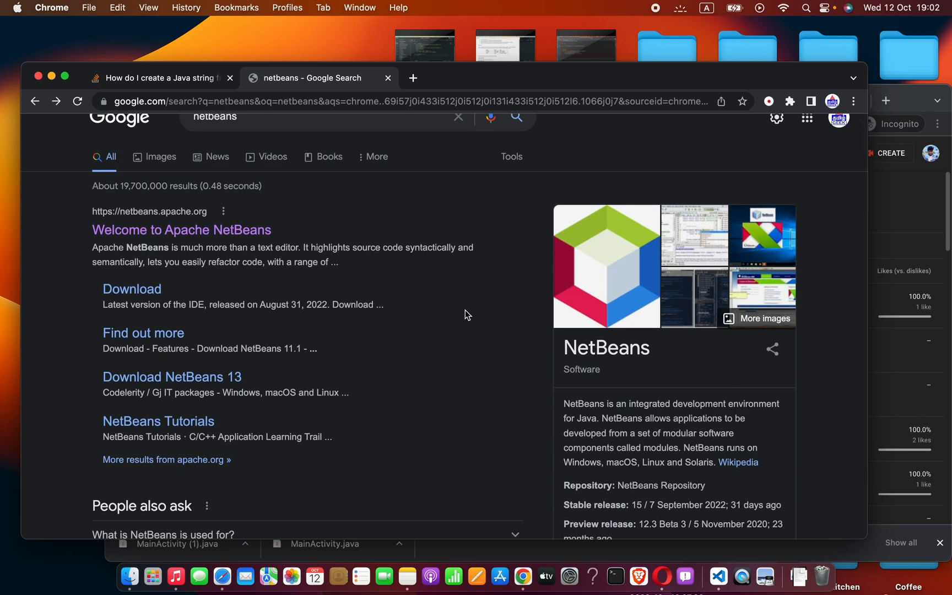
{"action": "scroll", "scroll_direction": "down", "scroll_amount": 3}
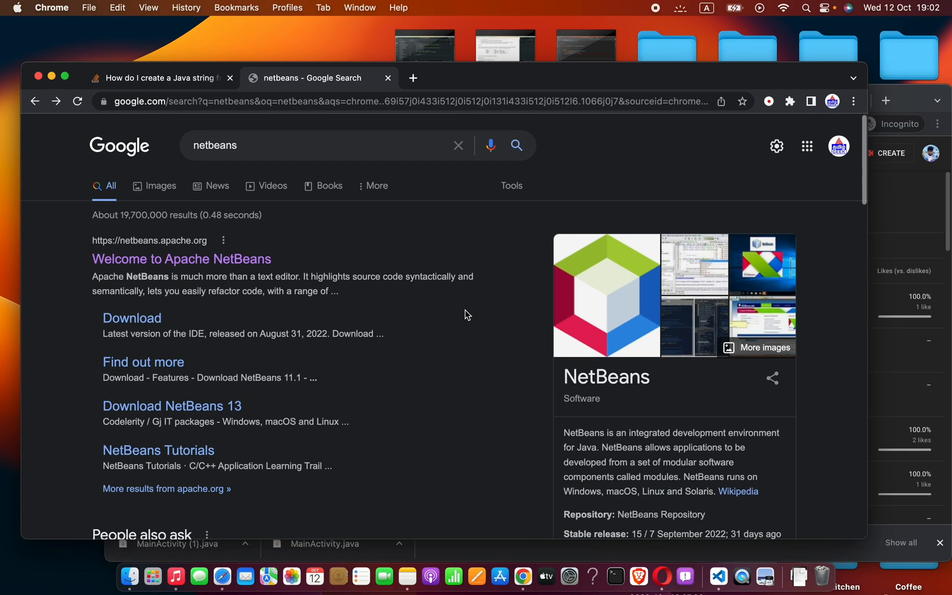
{"action": "mouse_move", "coordinate": [612, 392]}
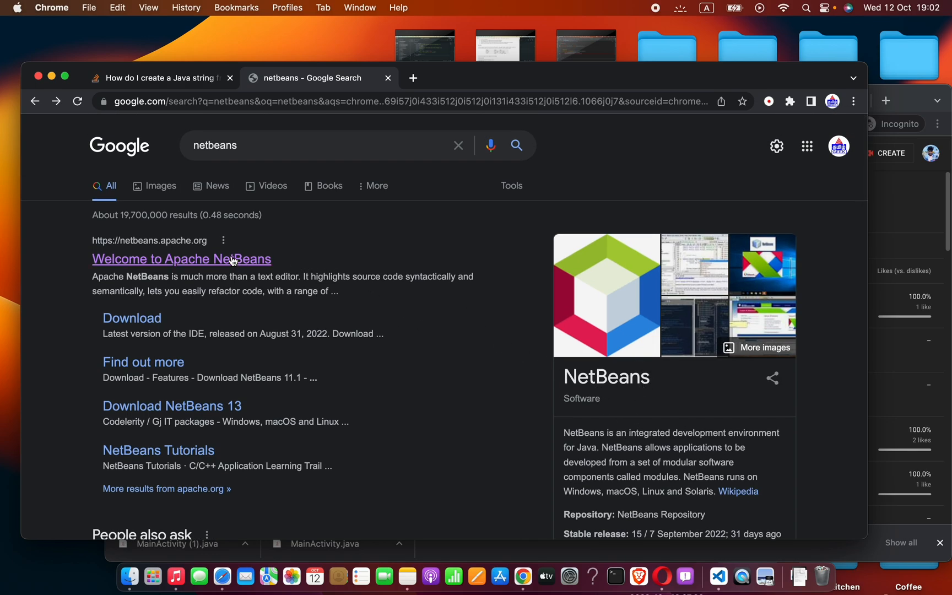
{"action": "left_click", "coordinate": [180, 258]}
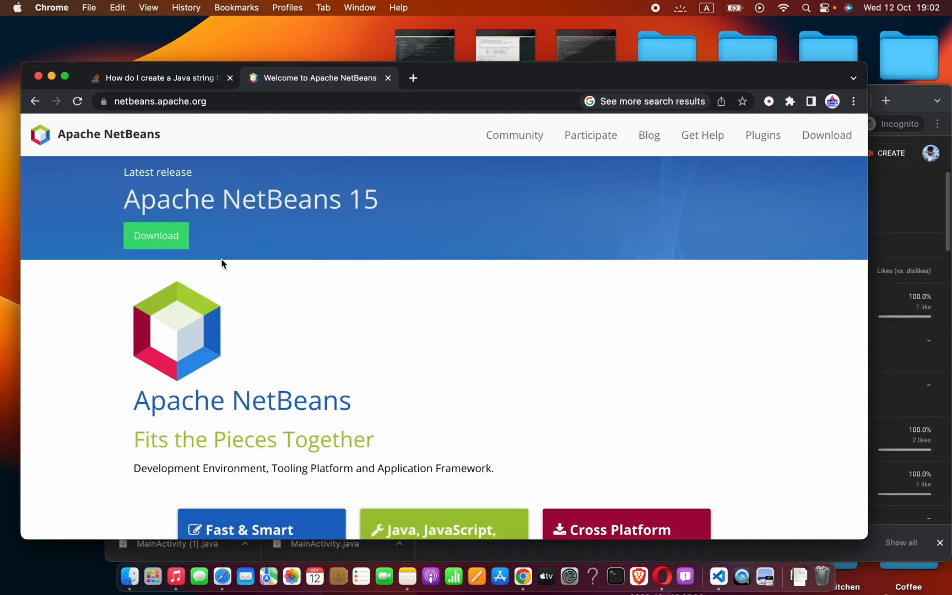
{"action": "scroll", "scroll_direction": "down", "scroll_amount": 3}
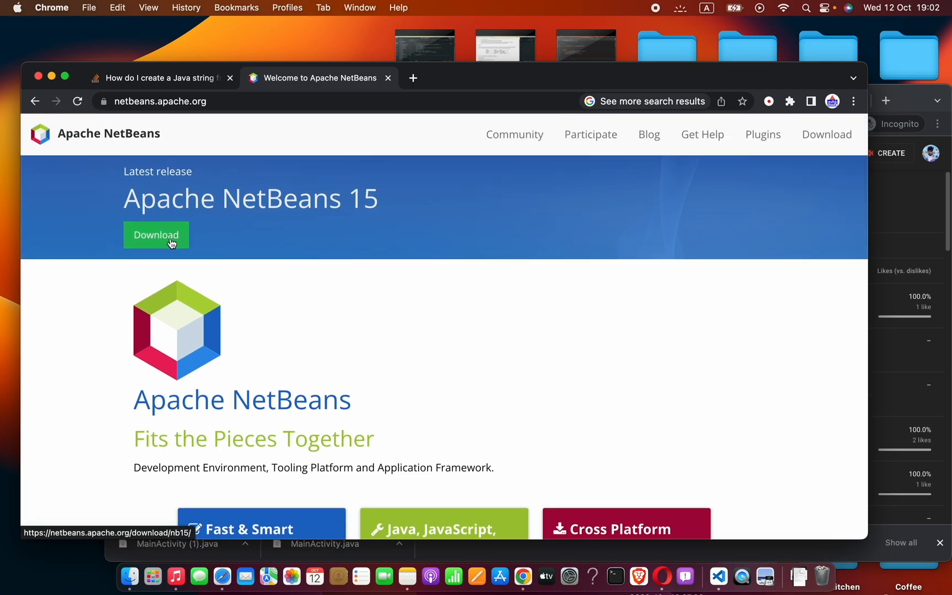
- Reach the Apache NetBeans 15 download page, checking the releases list on the way
{"action": "left_click", "coordinate": [155, 235]}
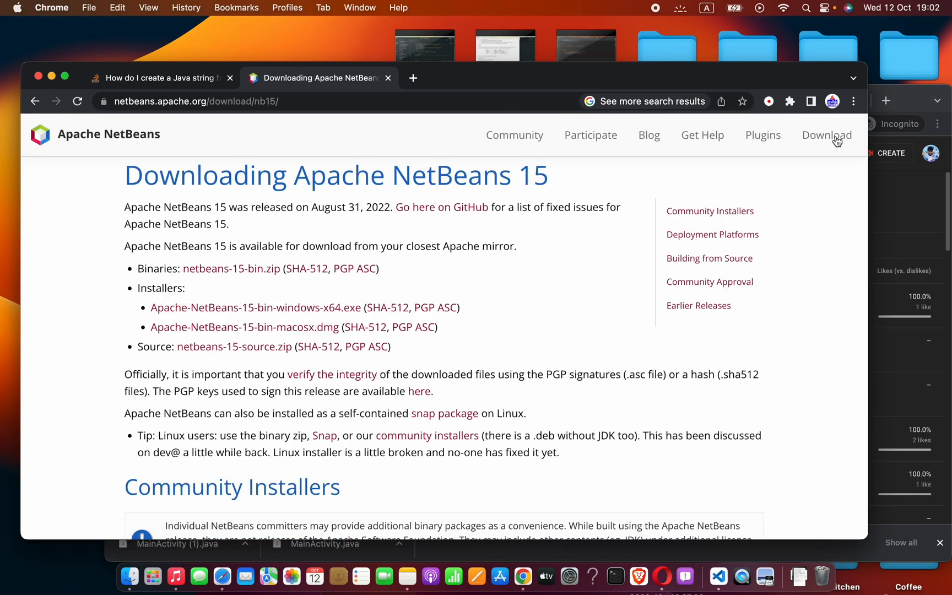
{"action": "left_click", "coordinate": [826, 135]}
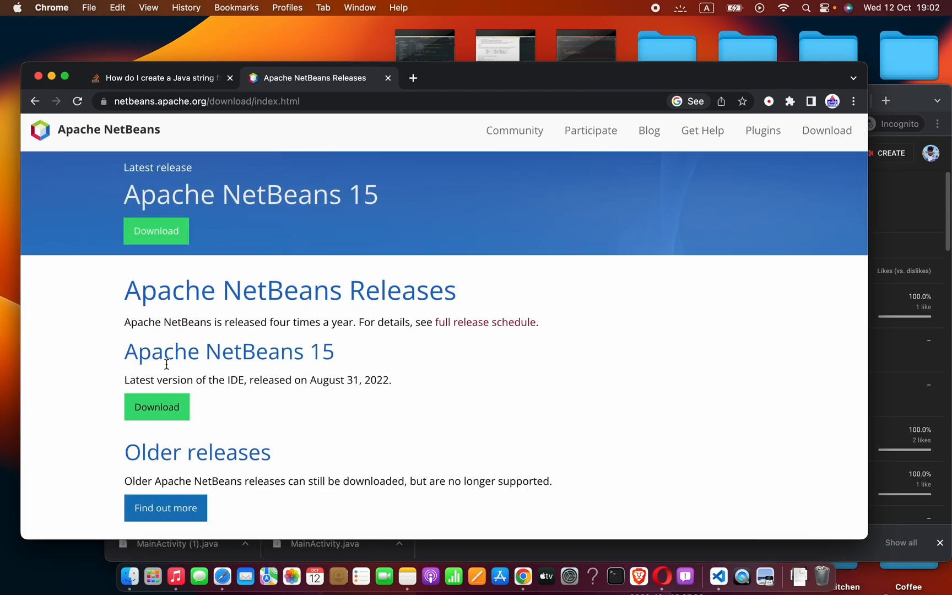
{"action": "left_click", "coordinate": [157, 406]}
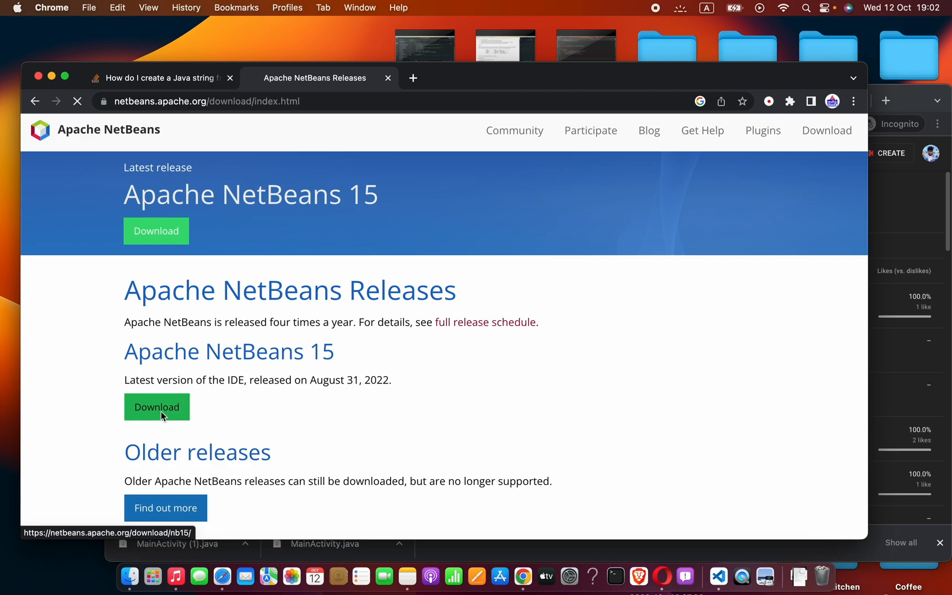
{"action": "left_click", "coordinate": [156, 406]}
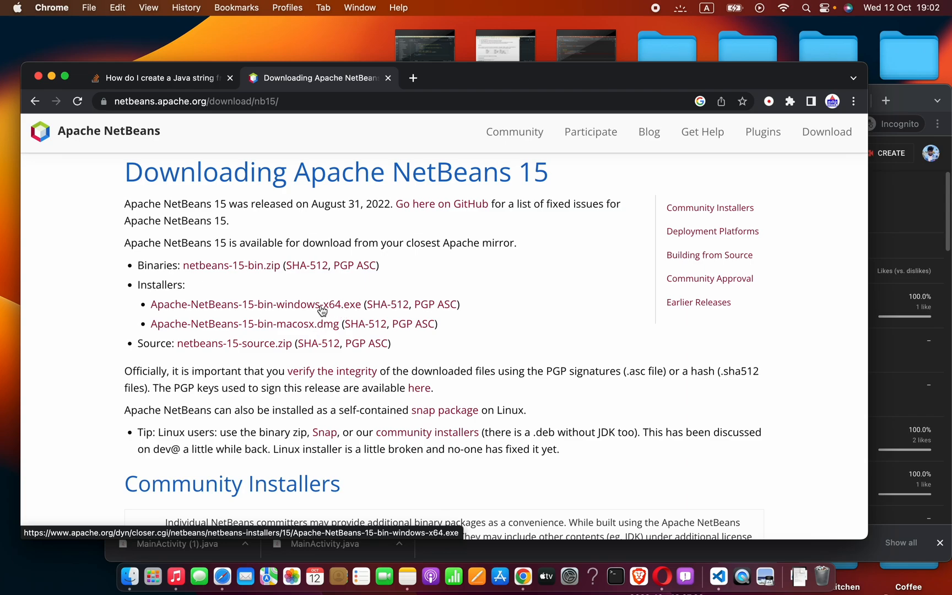
{"action": "mouse_move", "coordinate": [314, 333]}
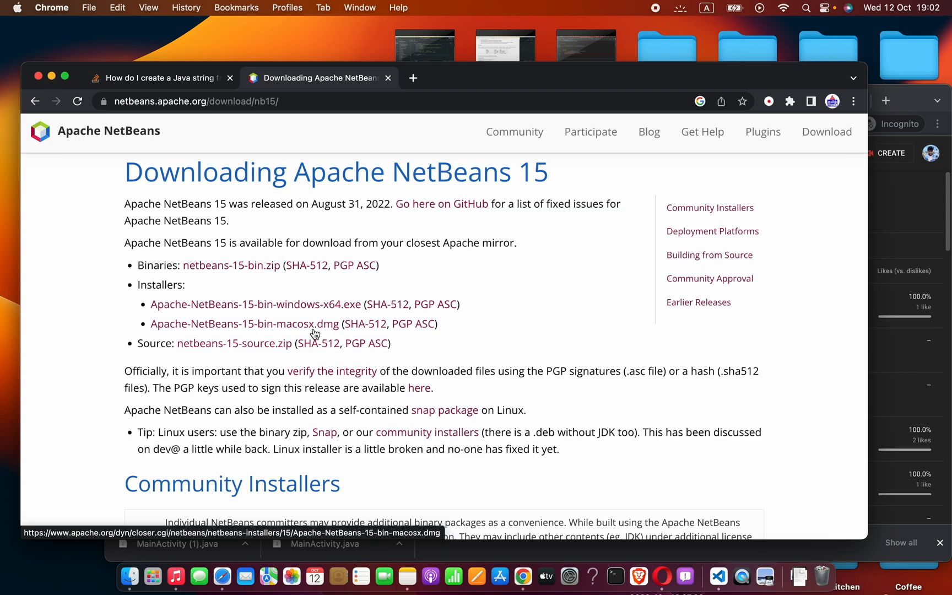
- Download Apache-NetBeans-15-bin-macosx.dmg from the suggested dlcdn mirror
{"action": "left_click", "coordinate": [245, 323]}
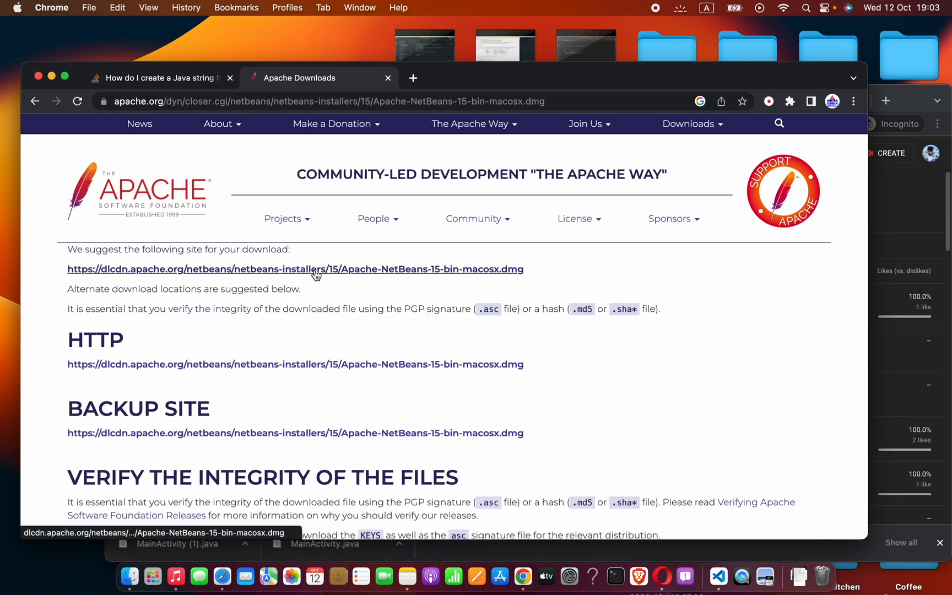
{"action": "mouse_move", "coordinate": [124, 278]}
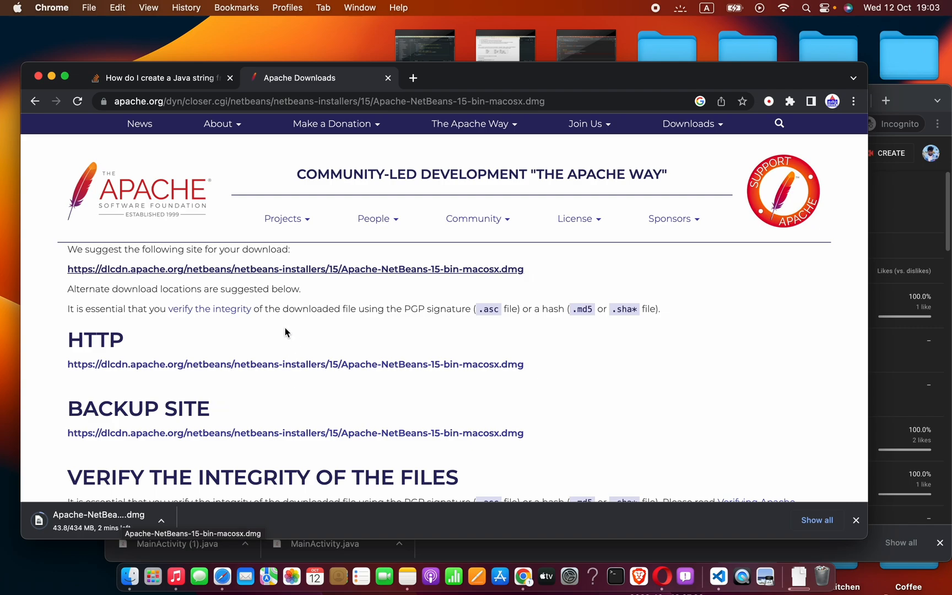
{"action": "scroll", "scroll_direction": "down", "scroll_amount": 3}
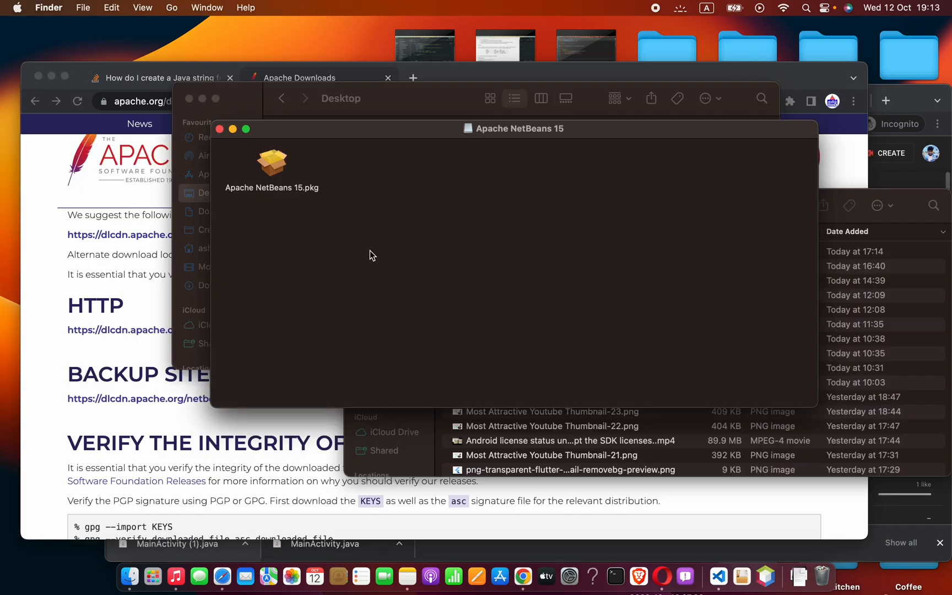
- Open Apache NetBeans 15.pkg through its right-click Open command
{"action": "right_click", "coordinate": [271, 162]}
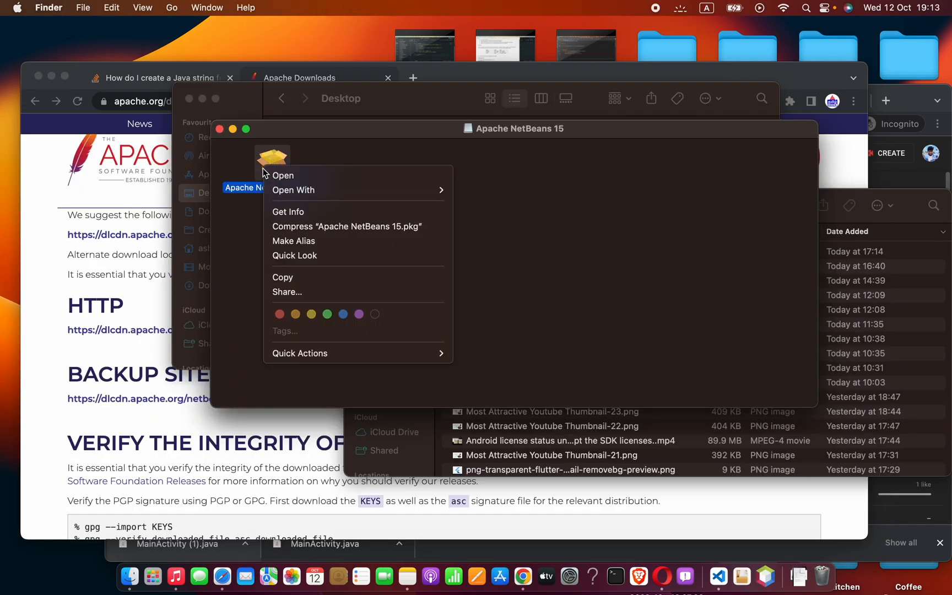
{"action": "mouse_move", "coordinate": [282, 175]}
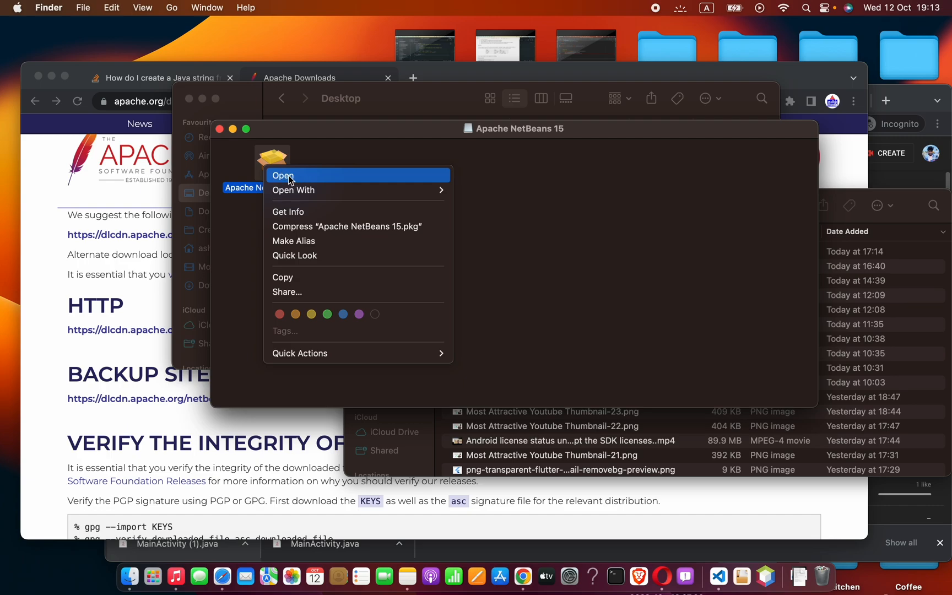
{"action": "left_click", "coordinate": [283, 175]}
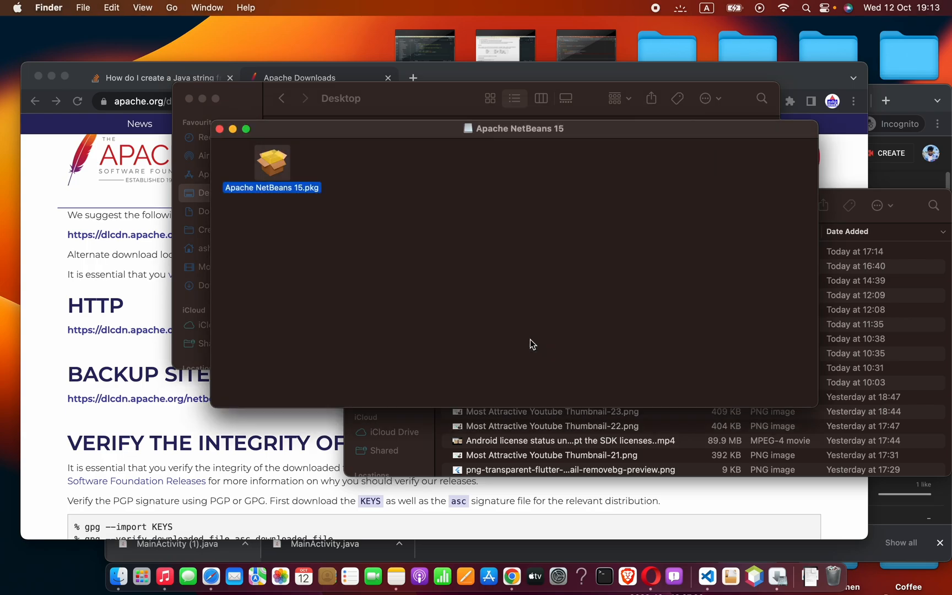
- Run the NetBeans 15 installer, agree to the licence and authorise with the admin password
{"action": "double_click", "coordinate": [272, 164]}
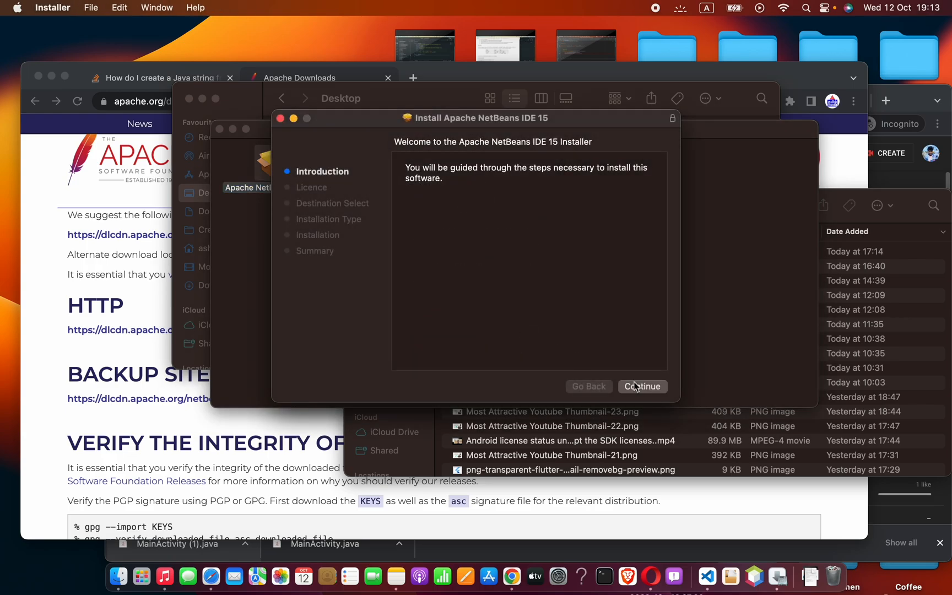
{"action": "left_click", "coordinate": [642, 386]}
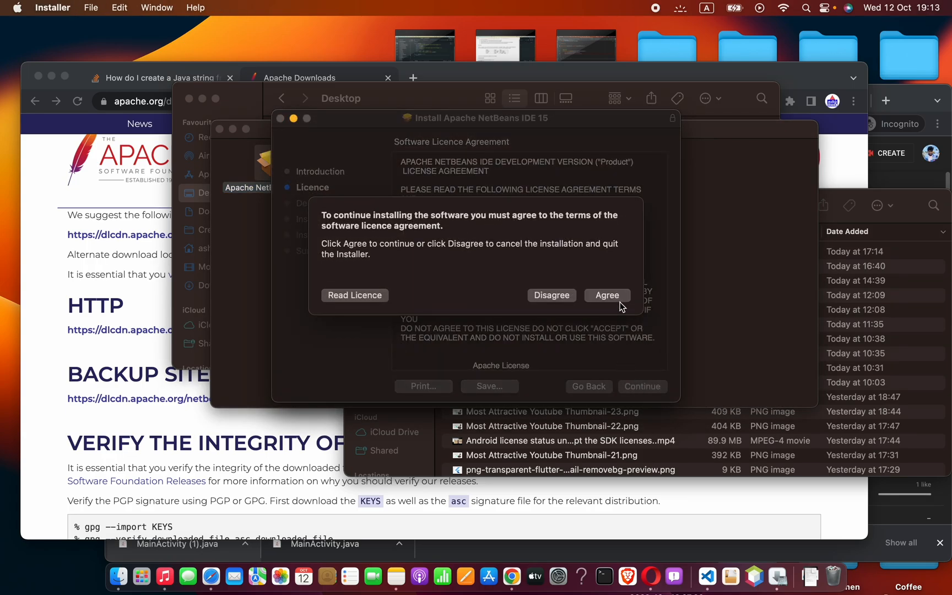
{"action": "left_click", "coordinate": [606, 296]}
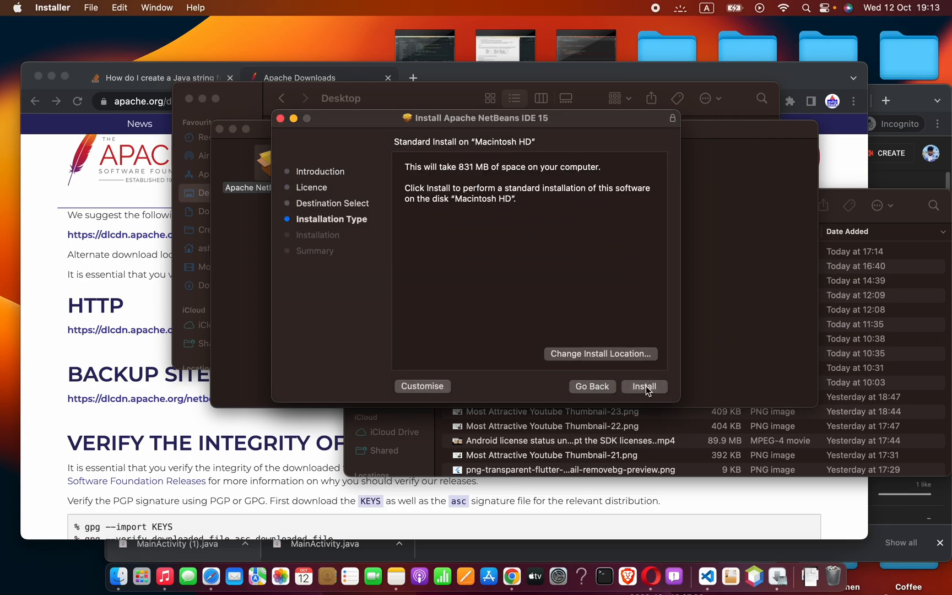
{"action": "left_click", "coordinate": [644, 386]}
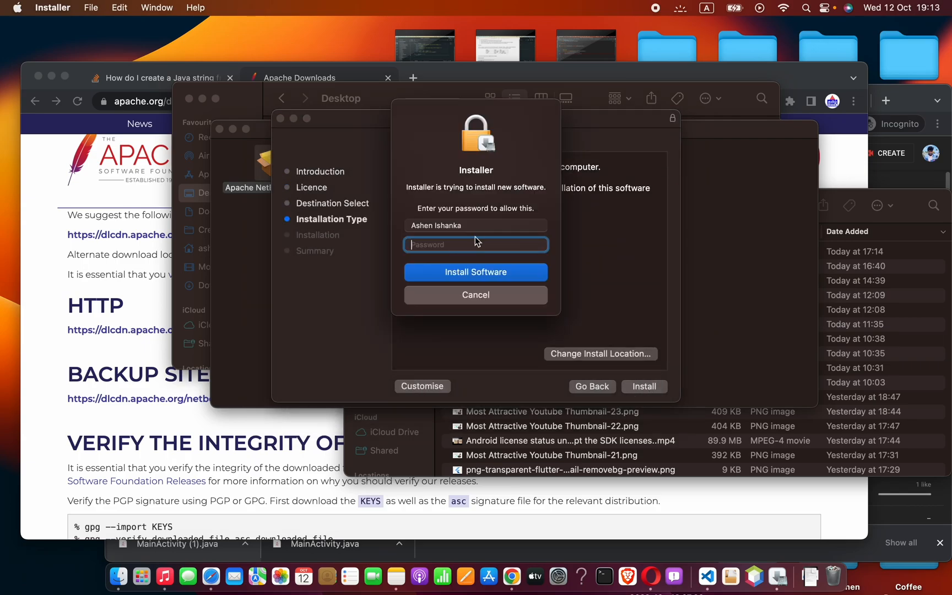
{"action": "type", "text": "password"}
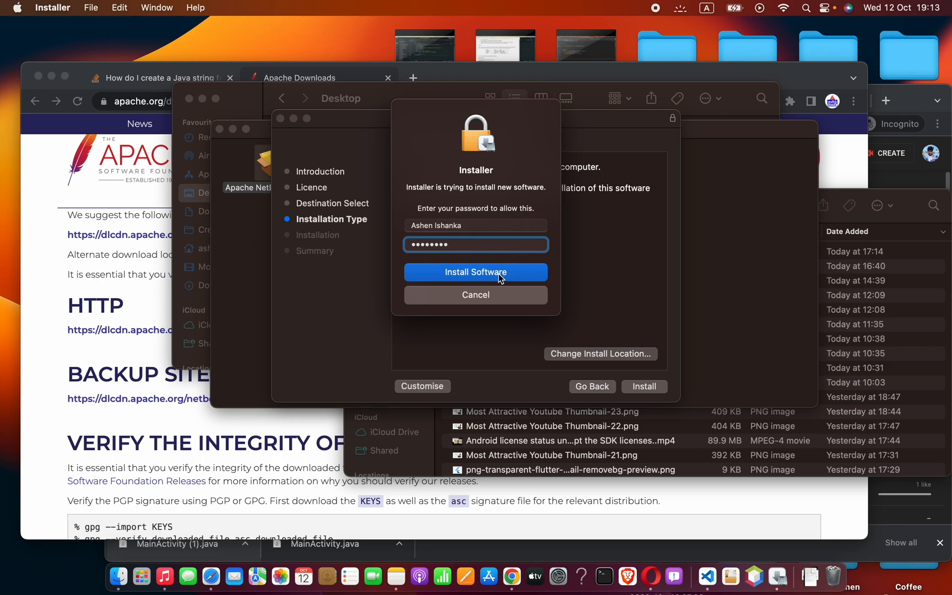
{"action": "left_click", "coordinate": [476, 272]}
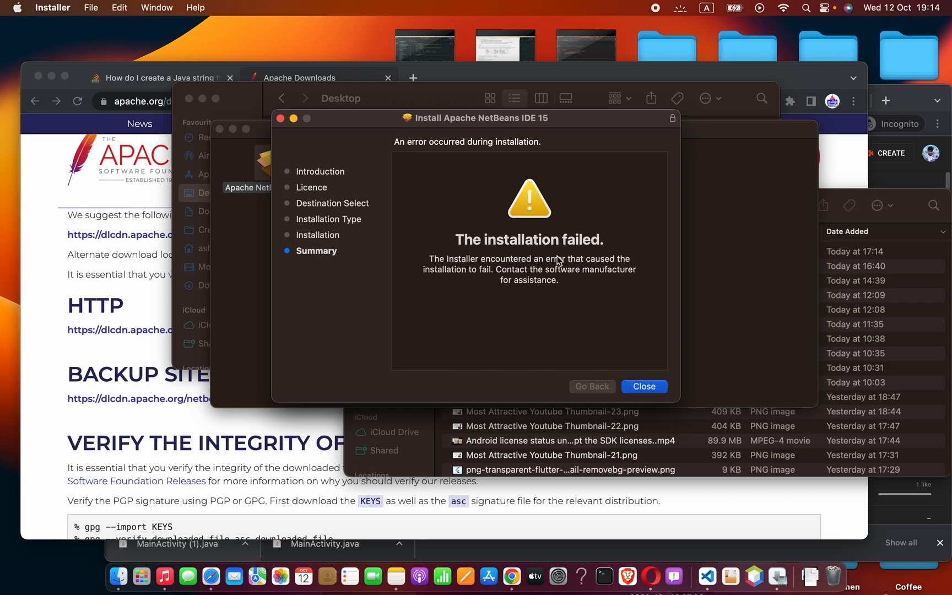
{"action": "mouse_move", "coordinate": [522, 268]}
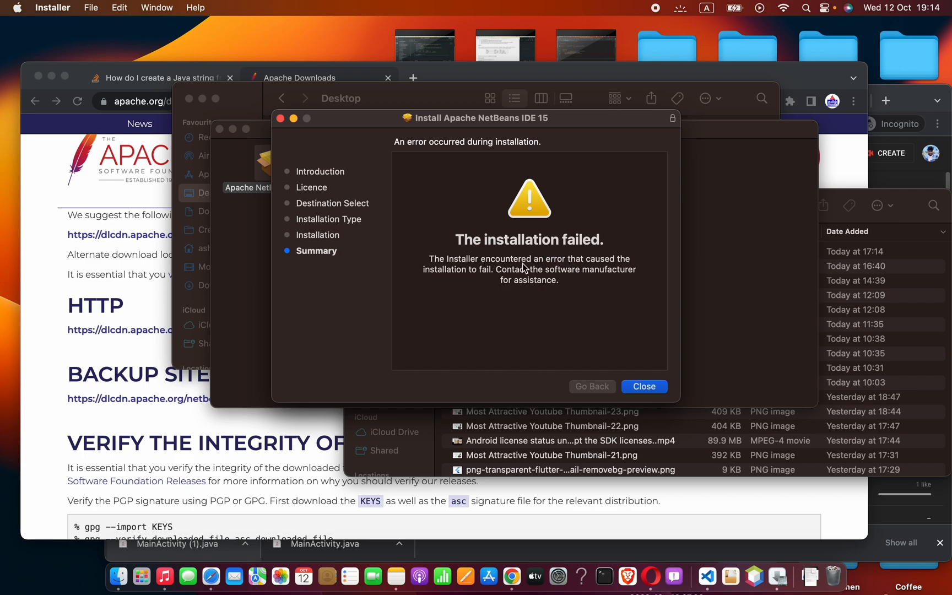
{"action": "mouse_move", "coordinate": [570, 265]}
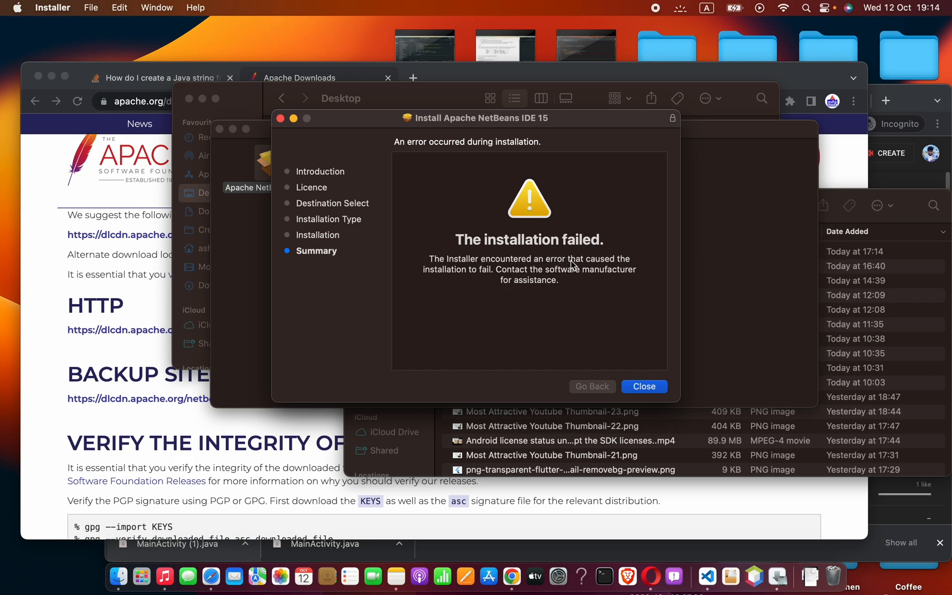
{"action": "mouse_move", "coordinate": [578, 267]}
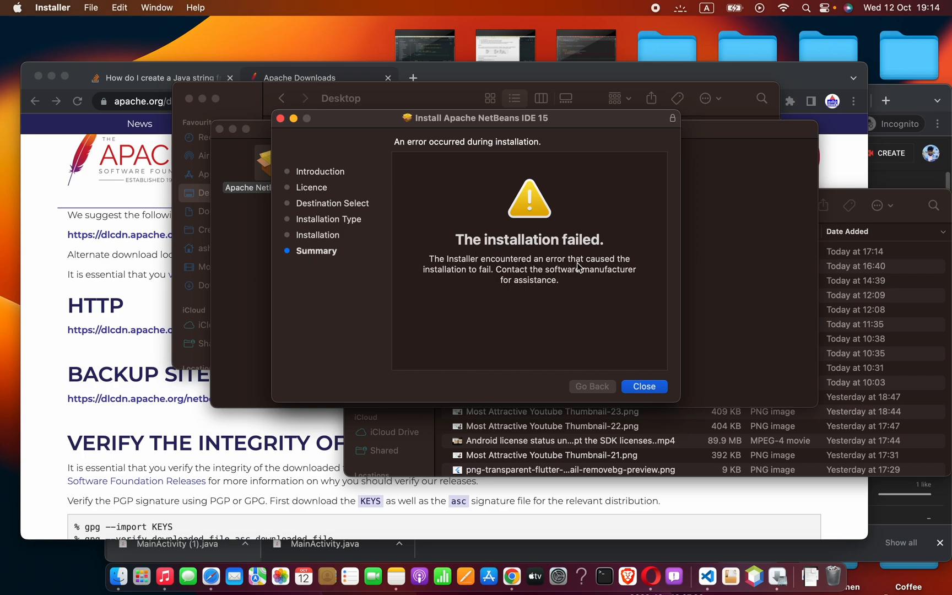
{"action": "mouse_move", "coordinate": [456, 276]}
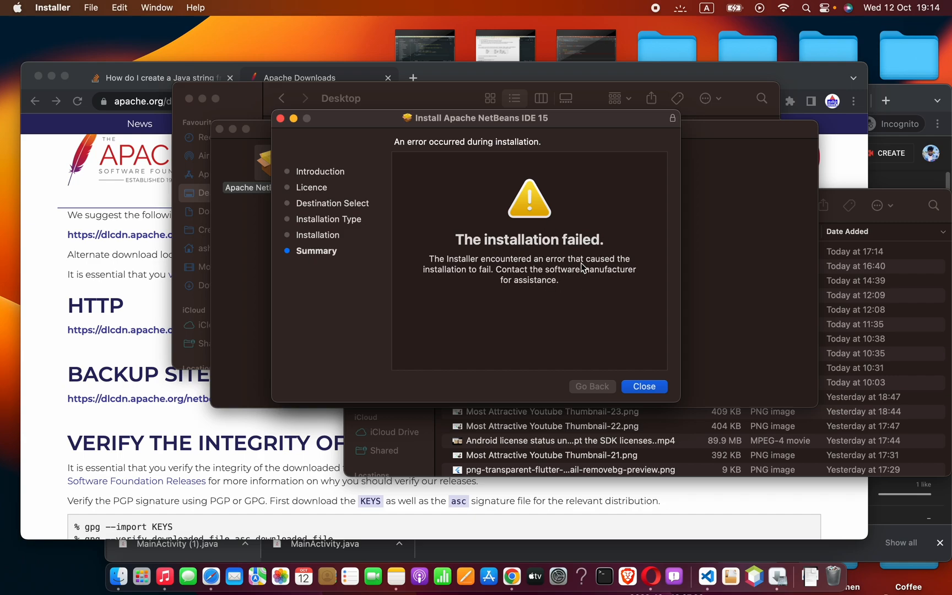
{"action": "mouse_move", "coordinate": [575, 329]}
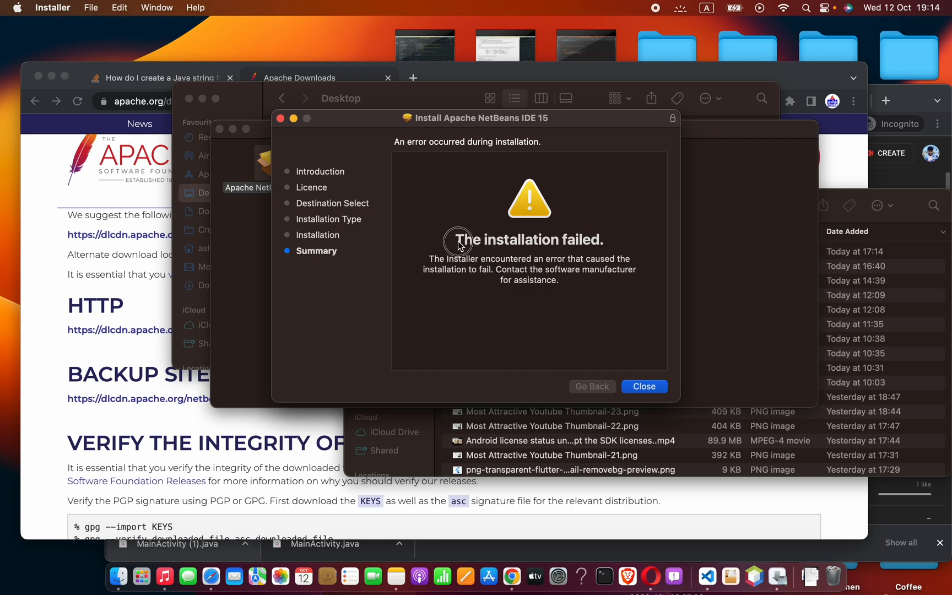
- Close the 'The installation failed' summary
{"action": "left_click", "coordinate": [643, 386]}
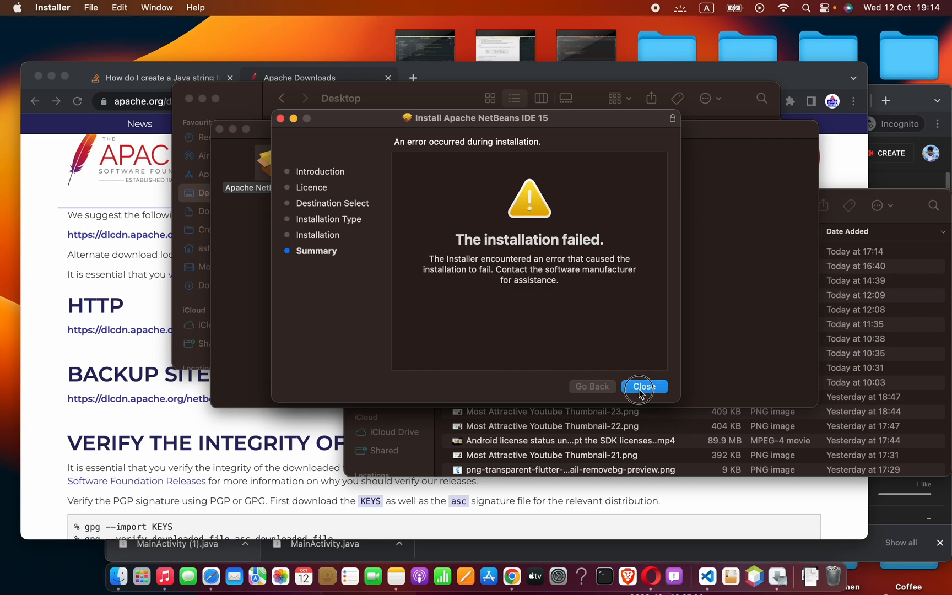
- Dismiss the installer and start Apache NetBeans IDE 15 from Launchpad
{"action": "left_click", "coordinate": [642, 387]}
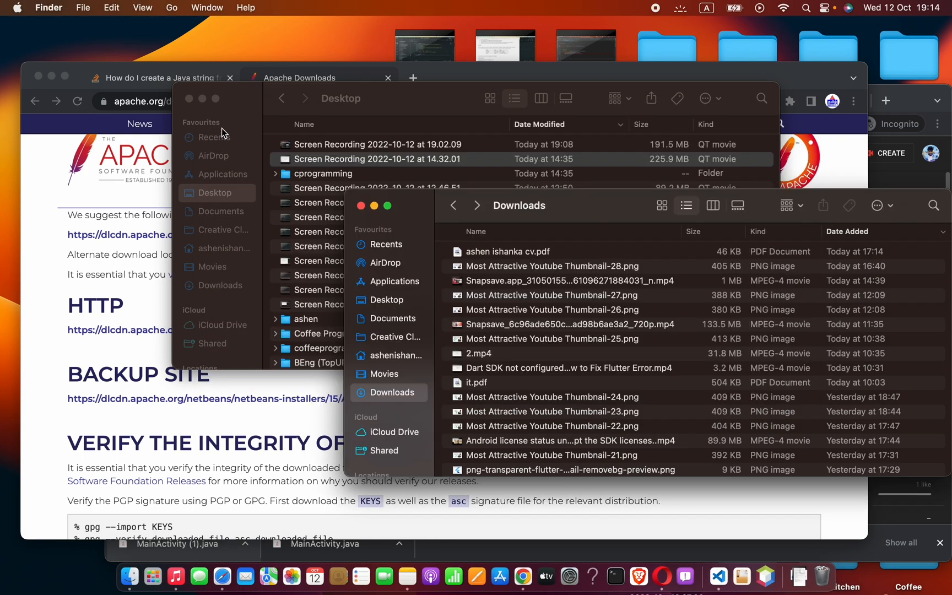
{"action": "mouse_move", "coordinate": [150, 576]}
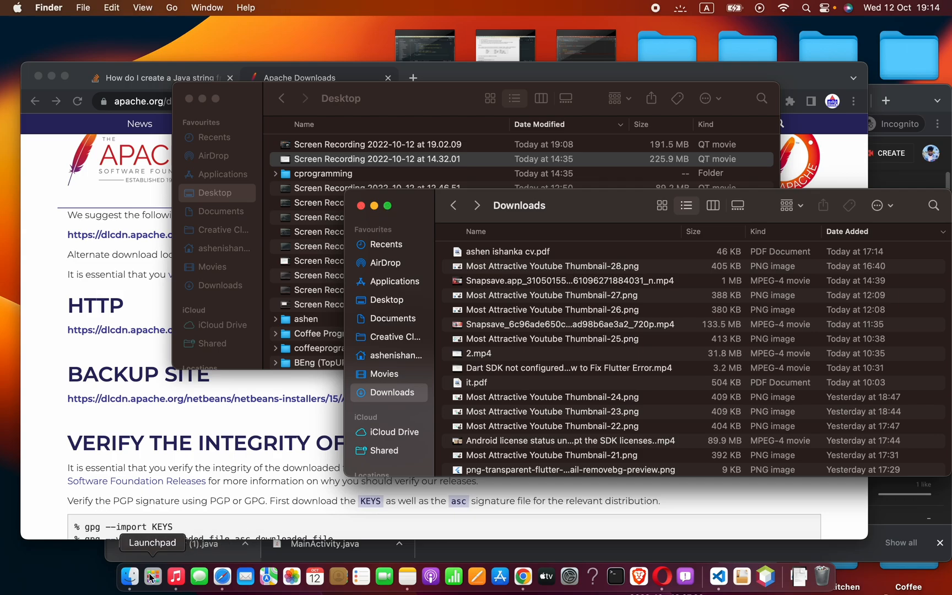
{"action": "left_click", "coordinate": [152, 575]}
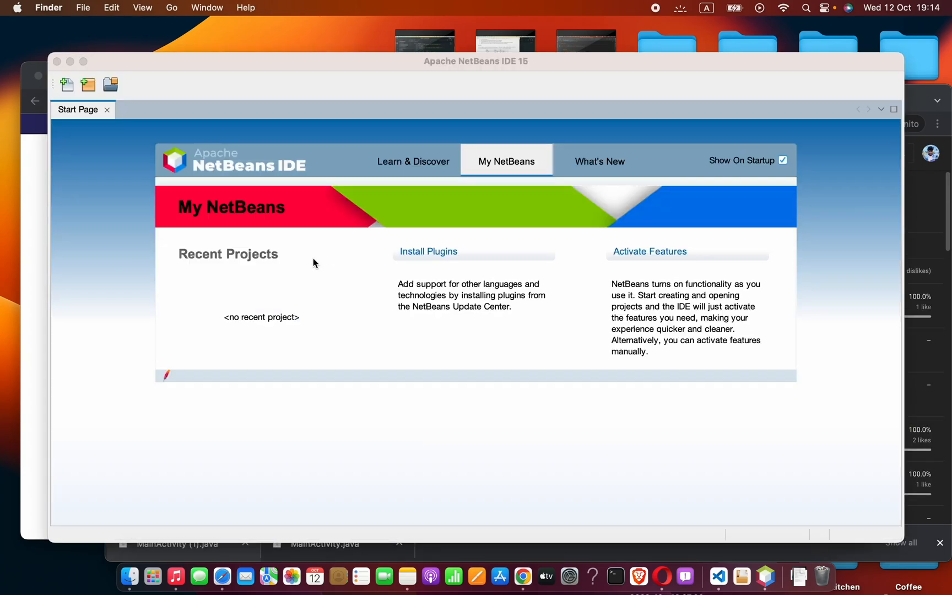
{"action": "mouse_move", "coordinate": [432, 252]}
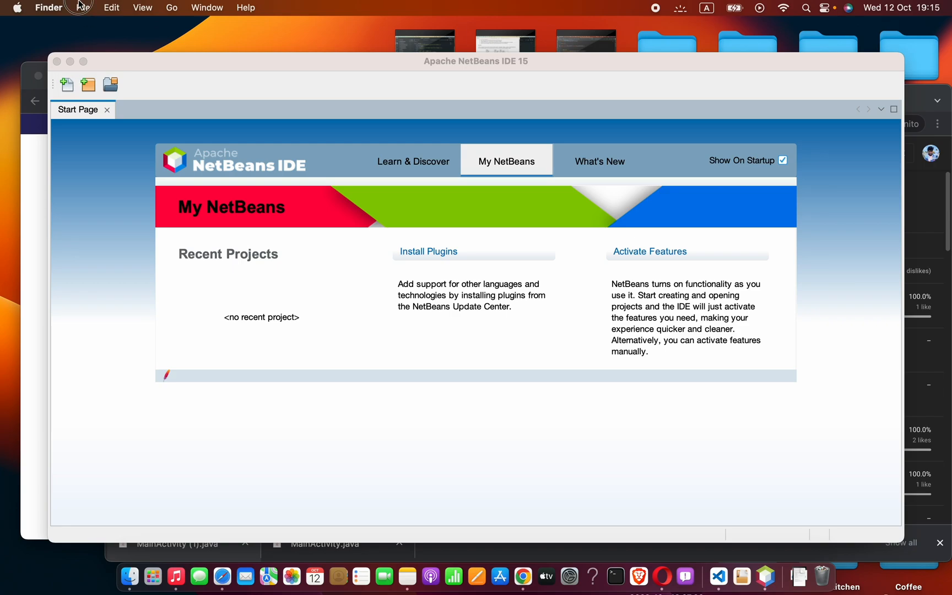
- Pick Java with Gradle > Java Application in File > New Project and reach the naming step
{"action": "left_click", "coordinate": [100, 7]}
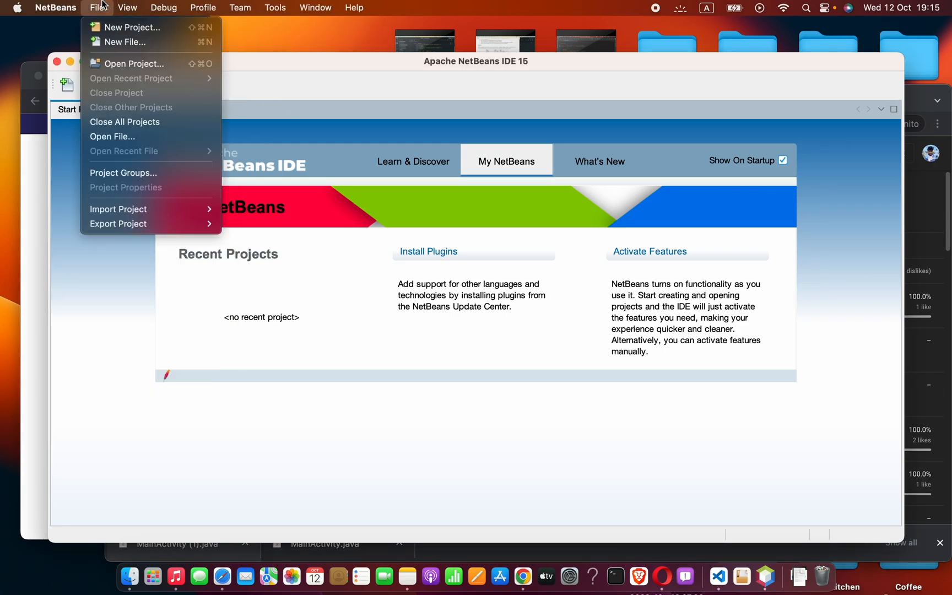
{"action": "mouse_move", "coordinate": [131, 28]}
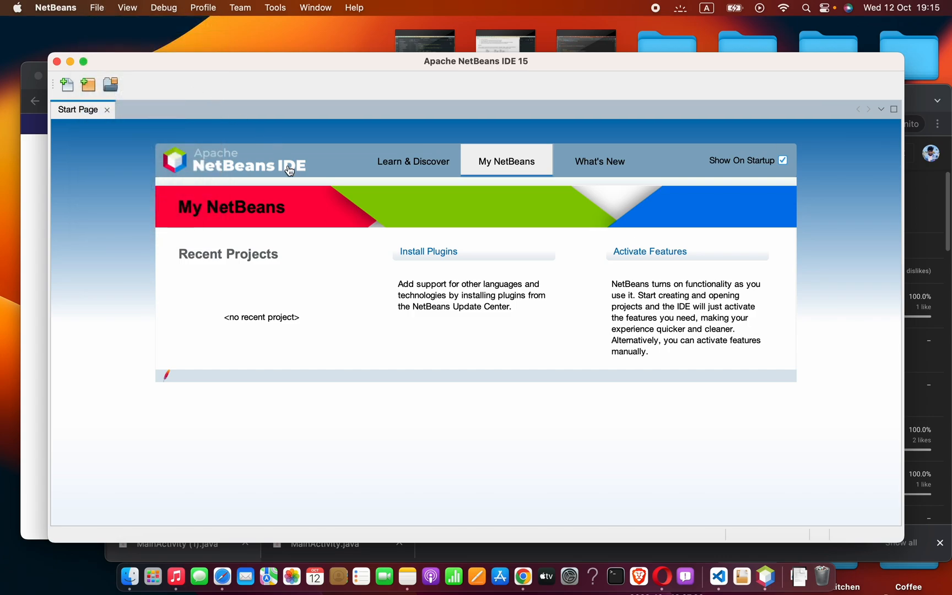
{"action": "left_click", "coordinate": [66, 84]}
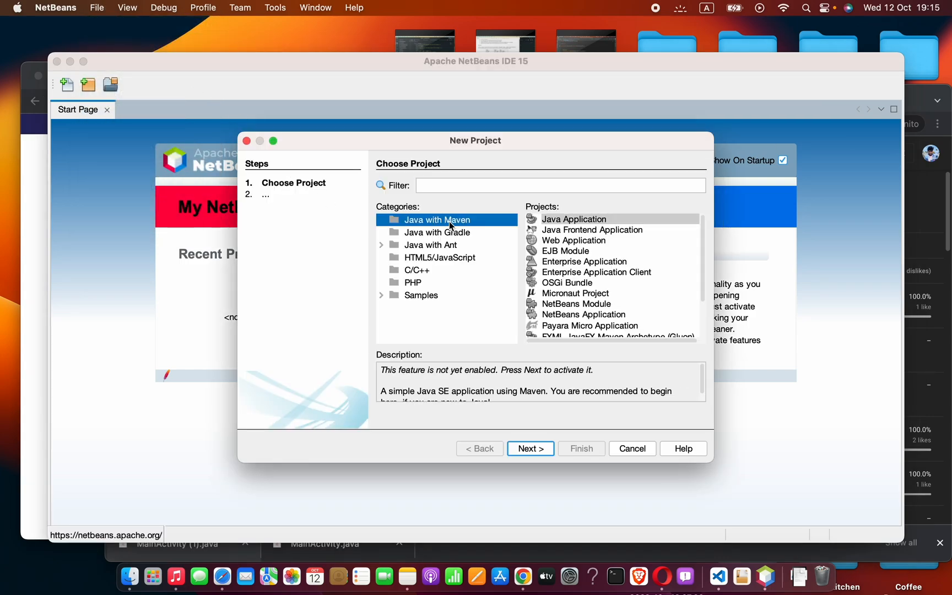
{"action": "left_click", "coordinate": [437, 232]}
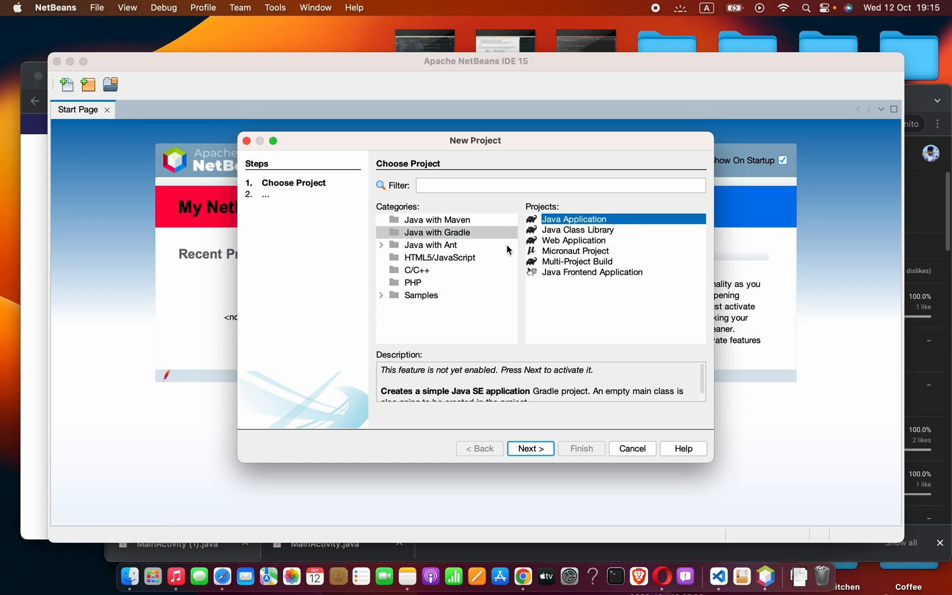
{"action": "left_click", "coordinate": [577, 229]}
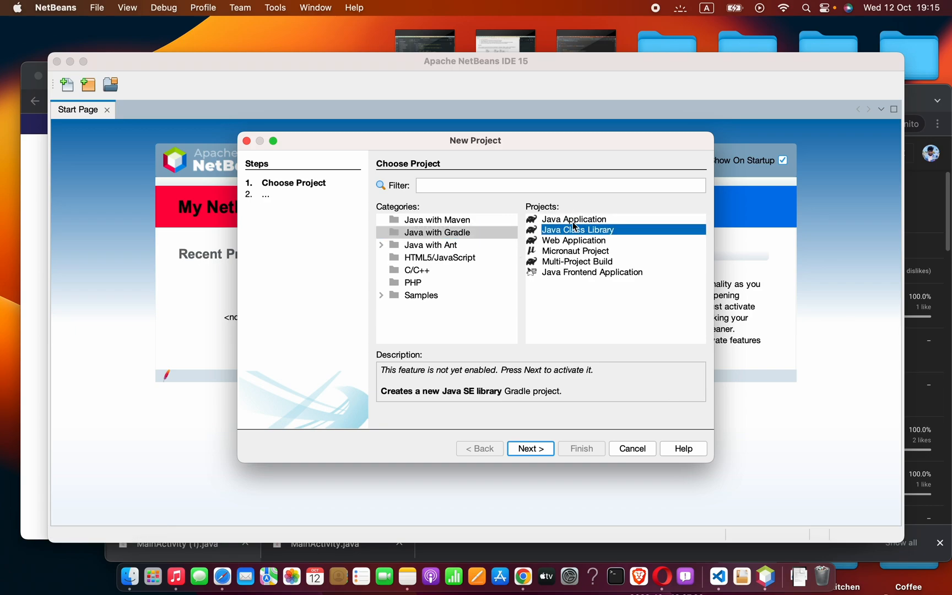
{"action": "left_click", "coordinate": [573, 219]}
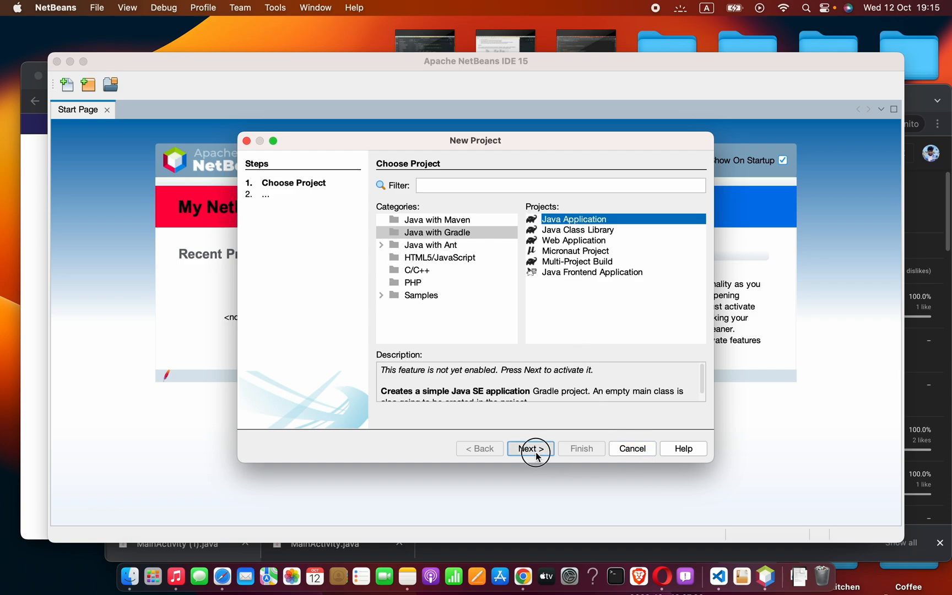
{"action": "left_click", "coordinate": [530, 448]}
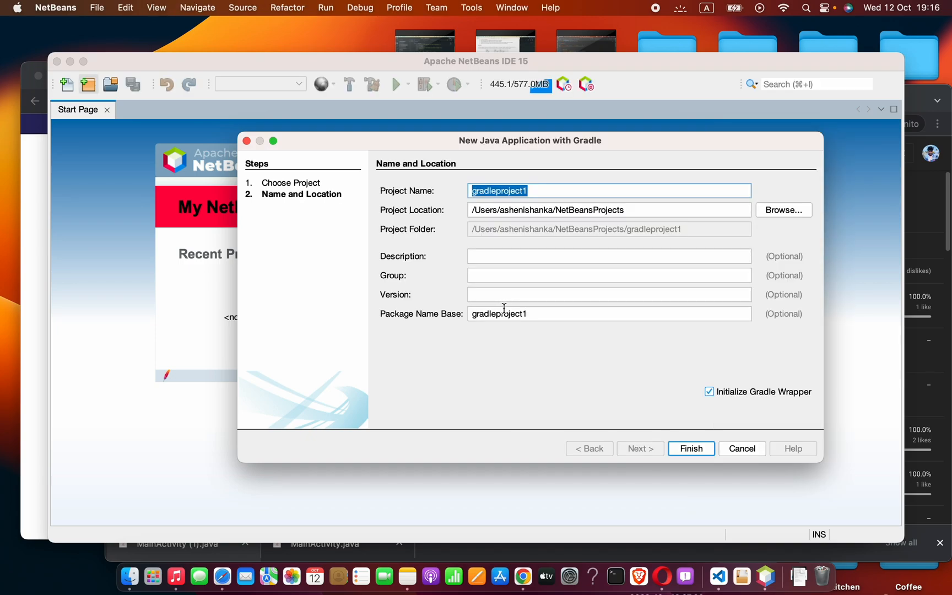
{"action": "mouse_move", "coordinate": [472, 385]}
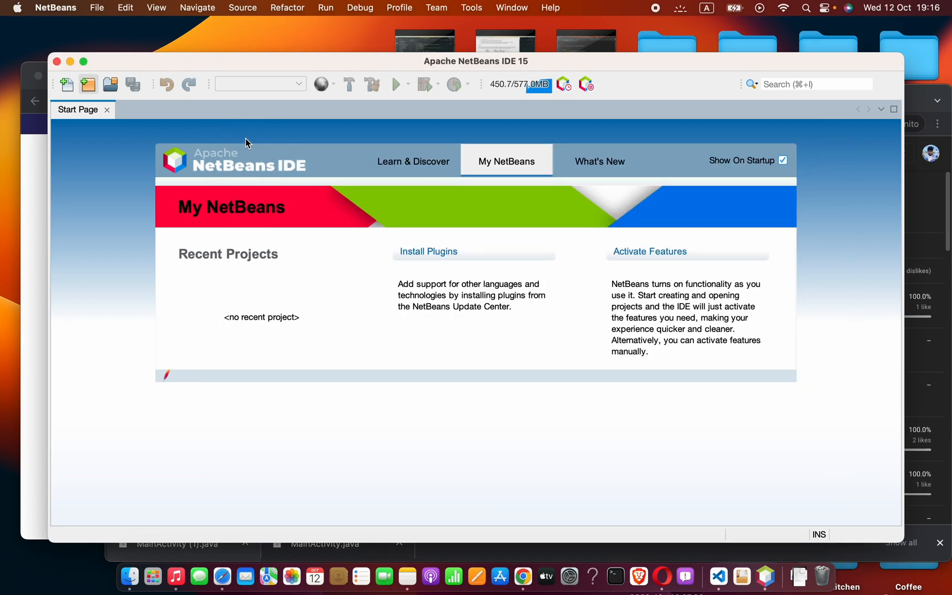
- Create a Gradle Java Application project named 'FirstProject'
{"action": "left_click", "coordinate": [97, 7]}
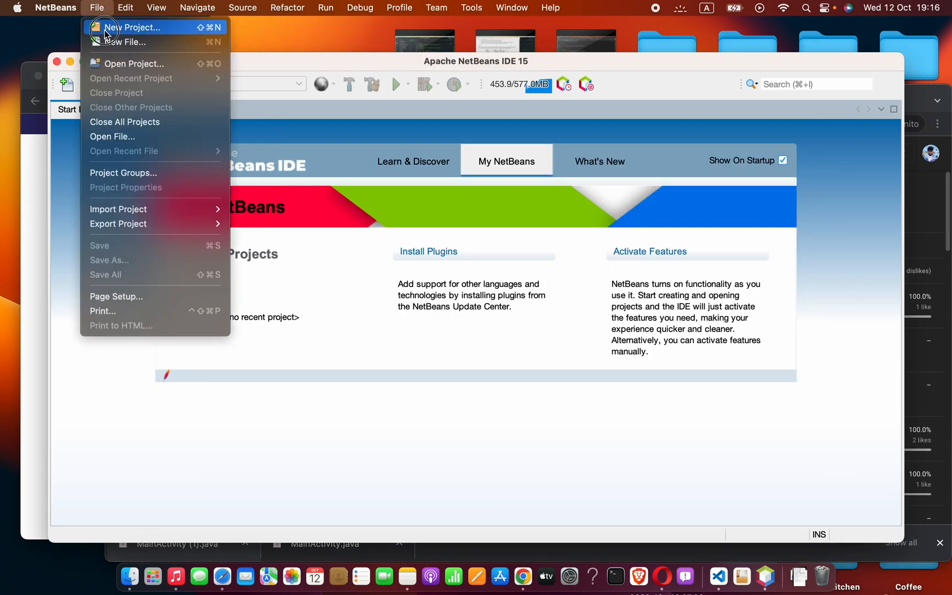
{"action": "left_click", "coordinate": [131, 28]}
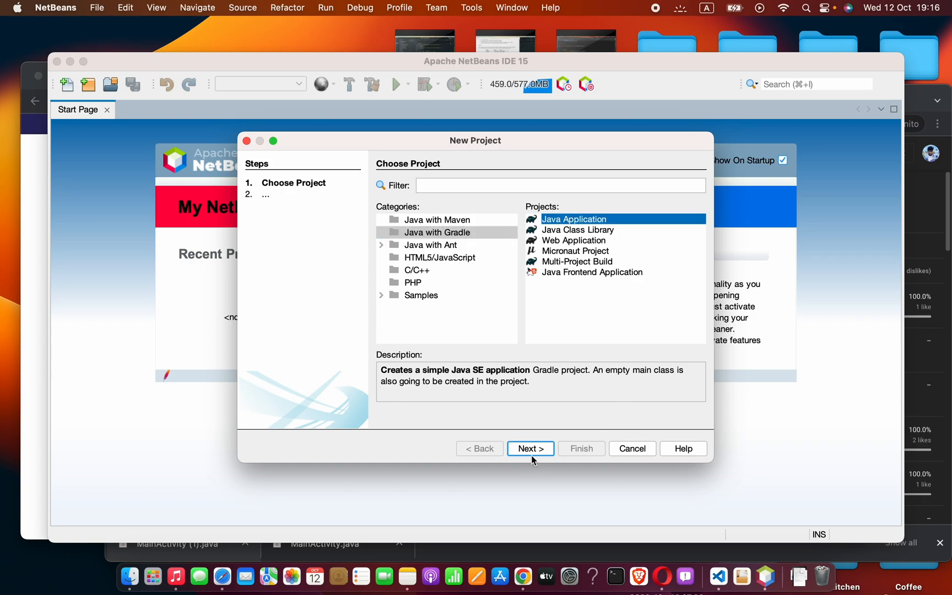
{"action": "left_click", "coordinate": [529, 448]}
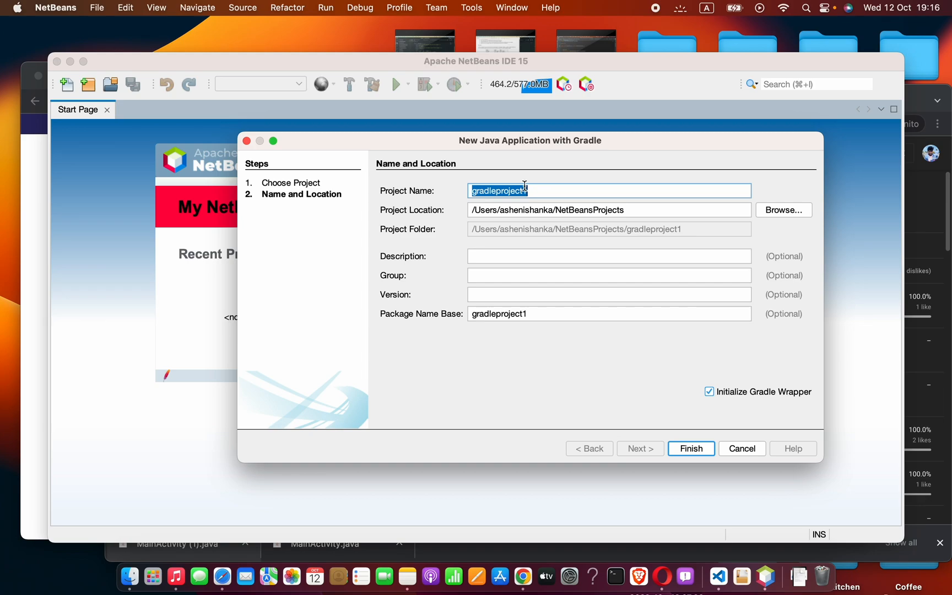
{"action": "type", "text": "Firs"}
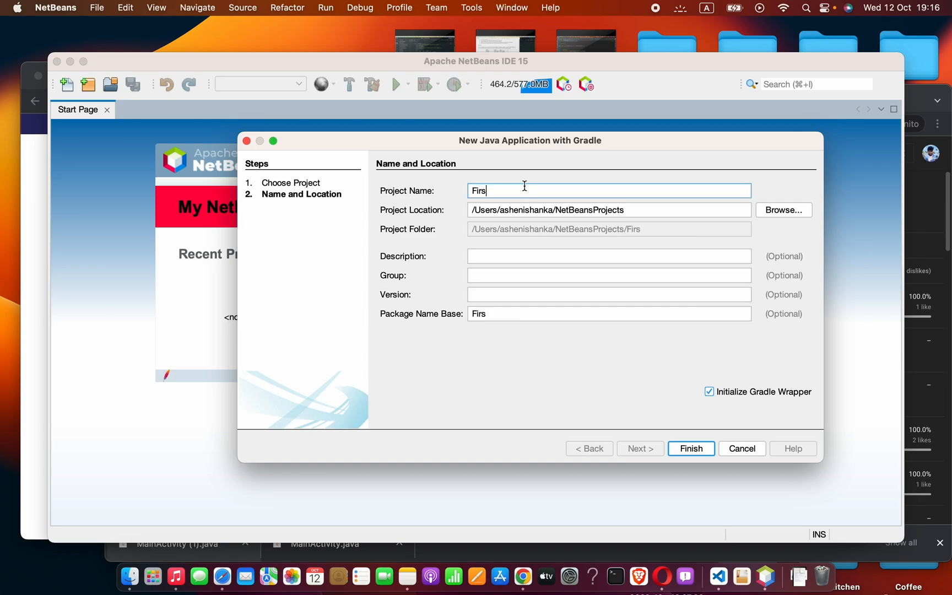
{"action": "type", "text": "tProject"}
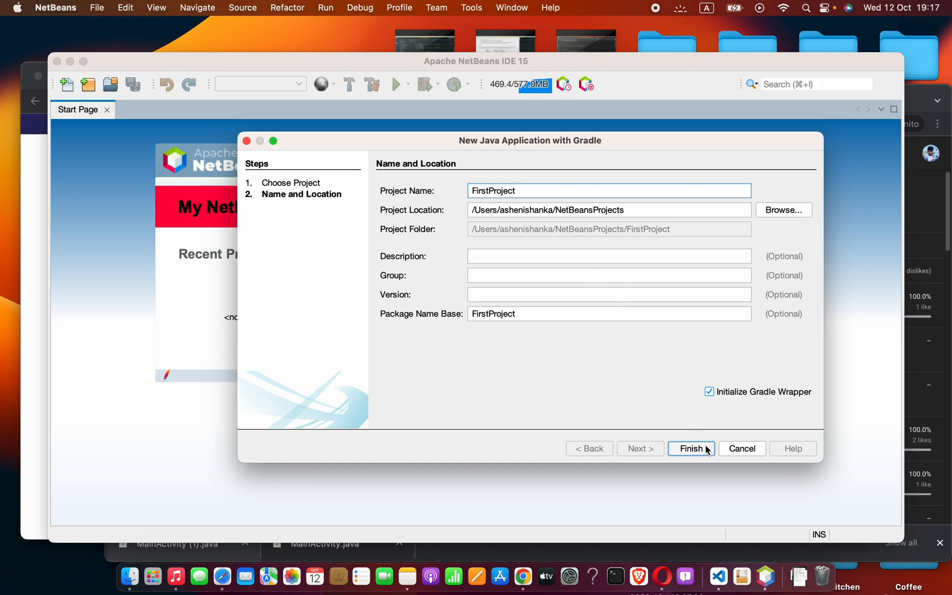
{"action": "left_click", "coordinate": [690, 449]}
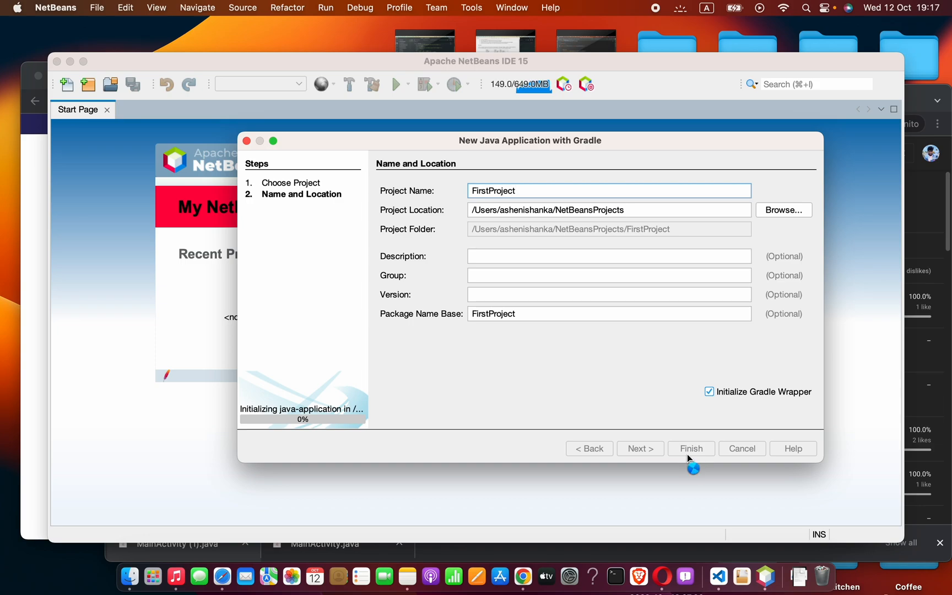
{"action": "left_click", "coordinate": [691, 449]}
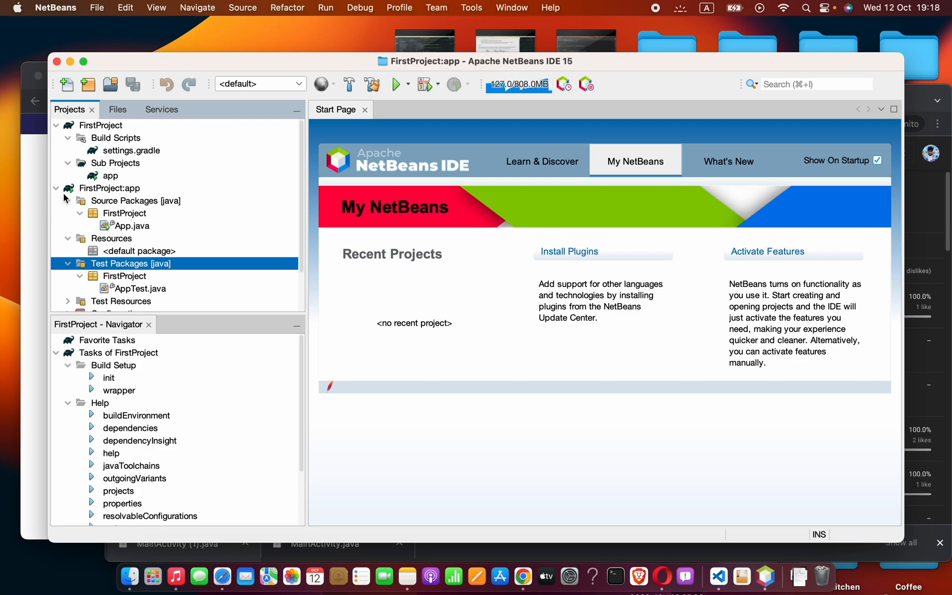
- Expand FirstProject:app to show App.java and collapse the FirstProject root node
{"action": "left_click", "coordinate": [56, 125]}
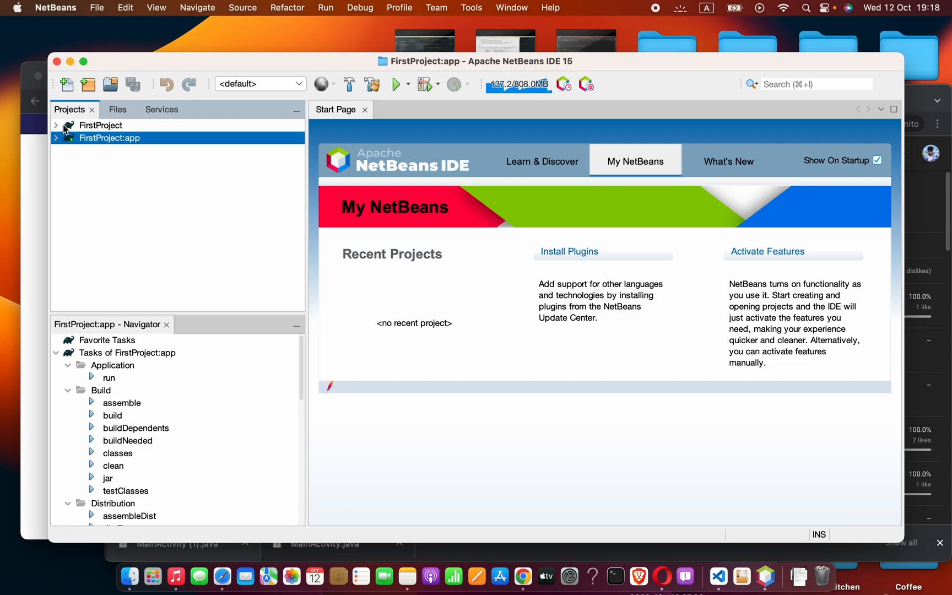
{"action": "left_click", "coordinate": [56, 137]}
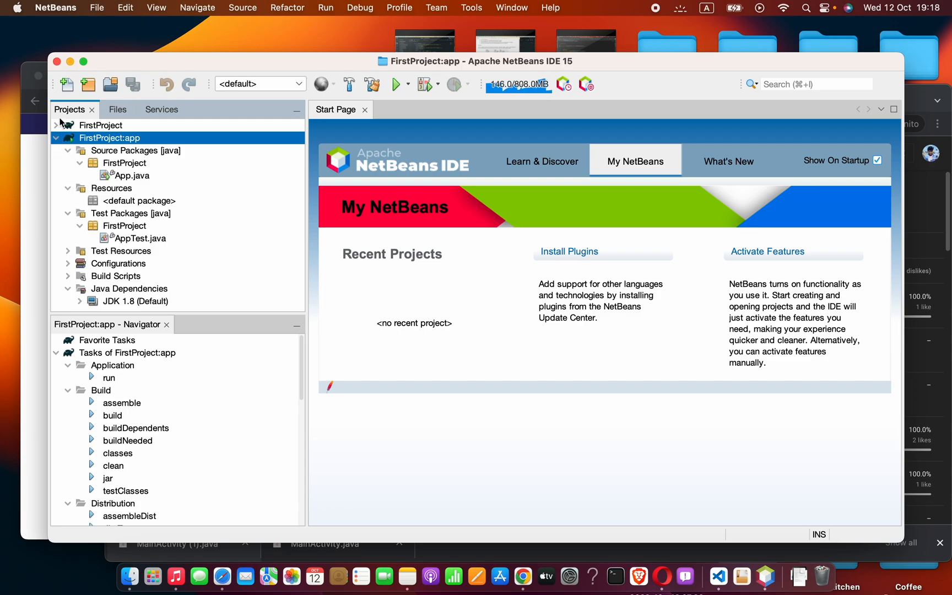
{"action": "left_click", "coordinate": [56, 125]}
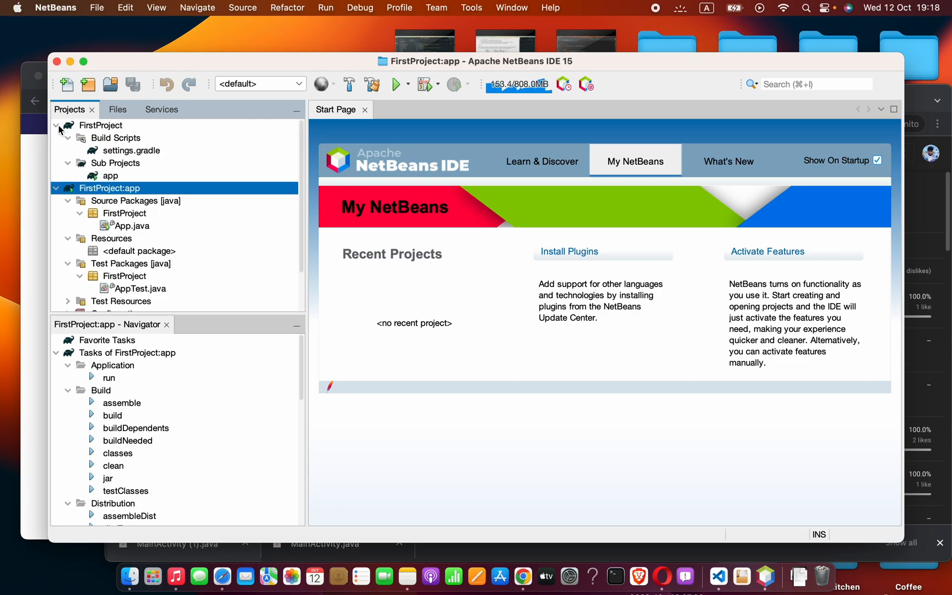
{"action": "left_click", "coordinate": [56, 126]}
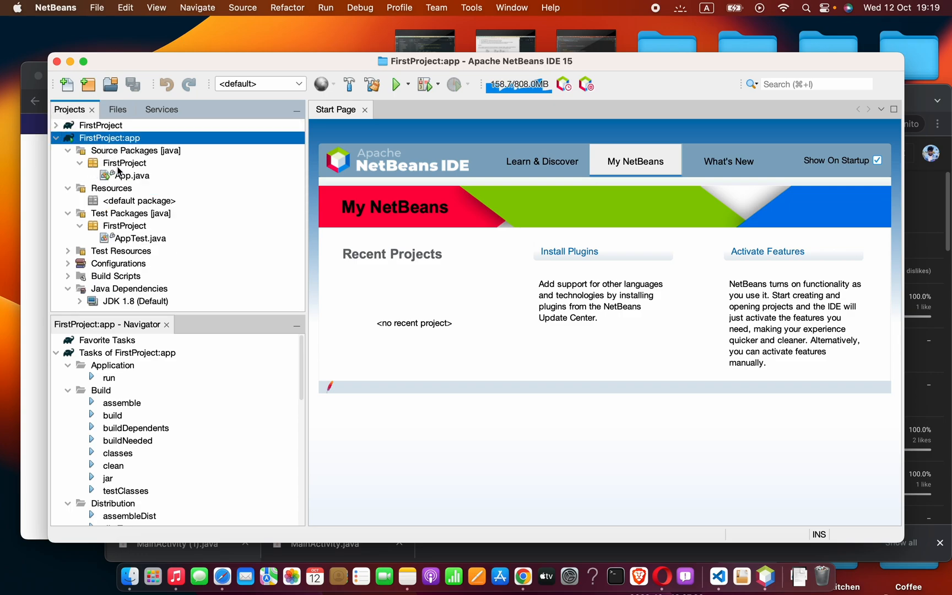
- Open App.java, review getGreeting and main, then run FirstProject
{"action": "double_click", "coordinate": [132, 175]}
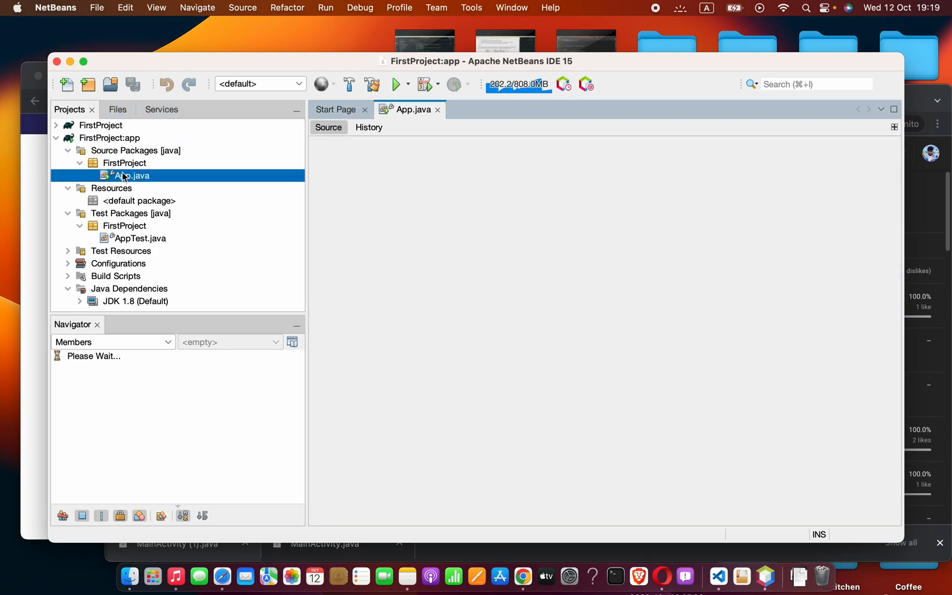
{"action": "double_click", "coordinate": [129, 175]}
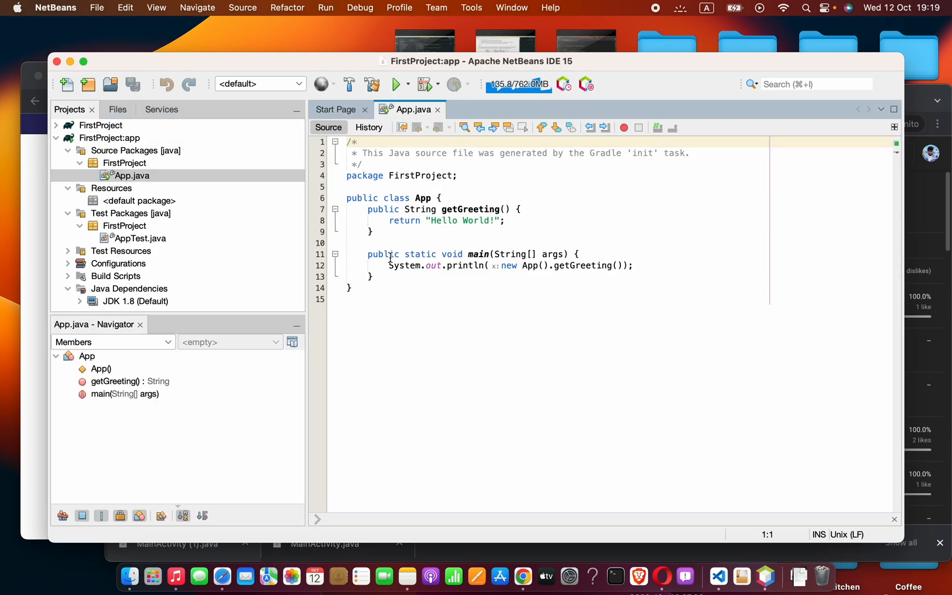
{"action": "left_click", "coordinate": [494, 209]}
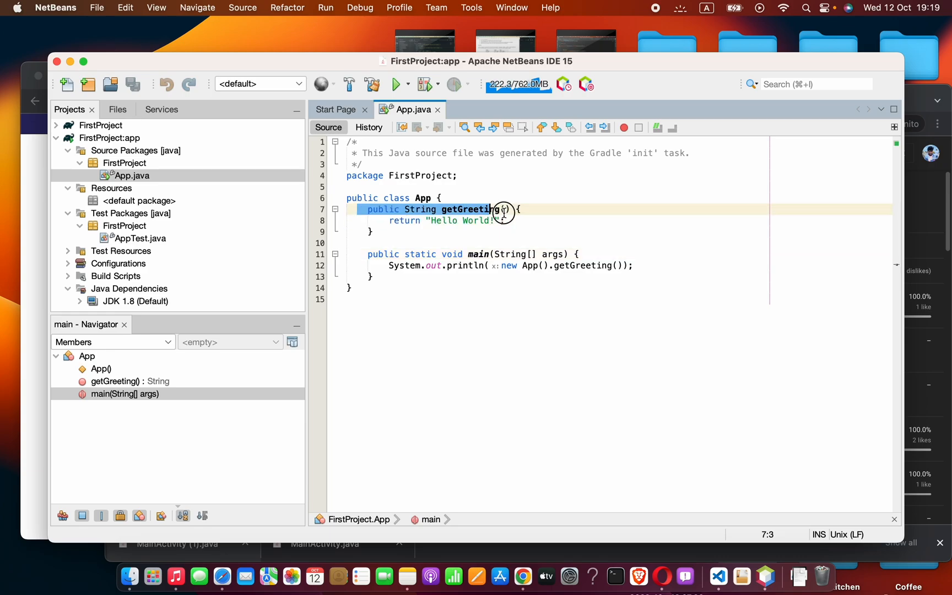
{"action": "left_click", "coordinate": [377, 209]}
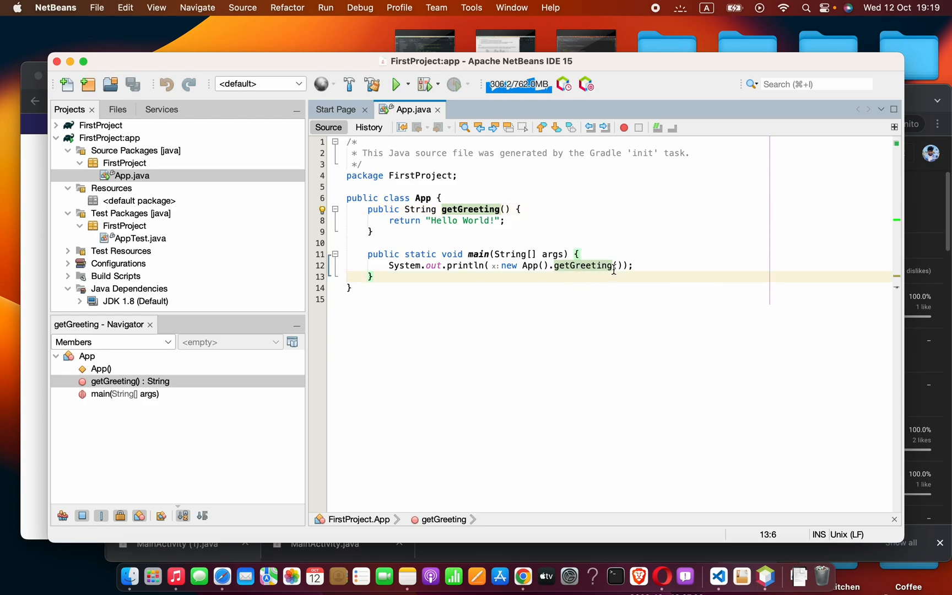
{"action": "left_click", "coordinate": [501, 265]}
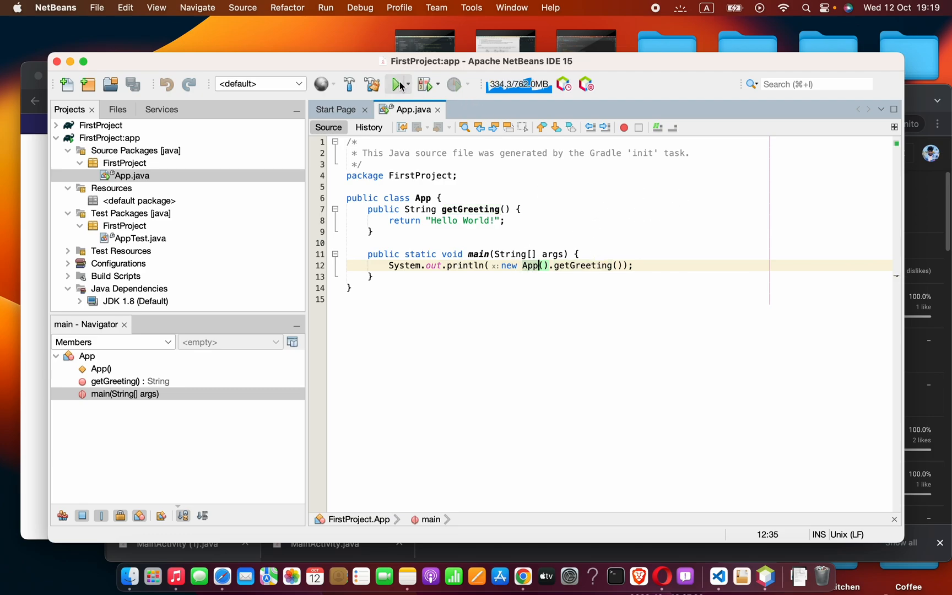
{"action": "left_click", "coordinate": [395, 83]}
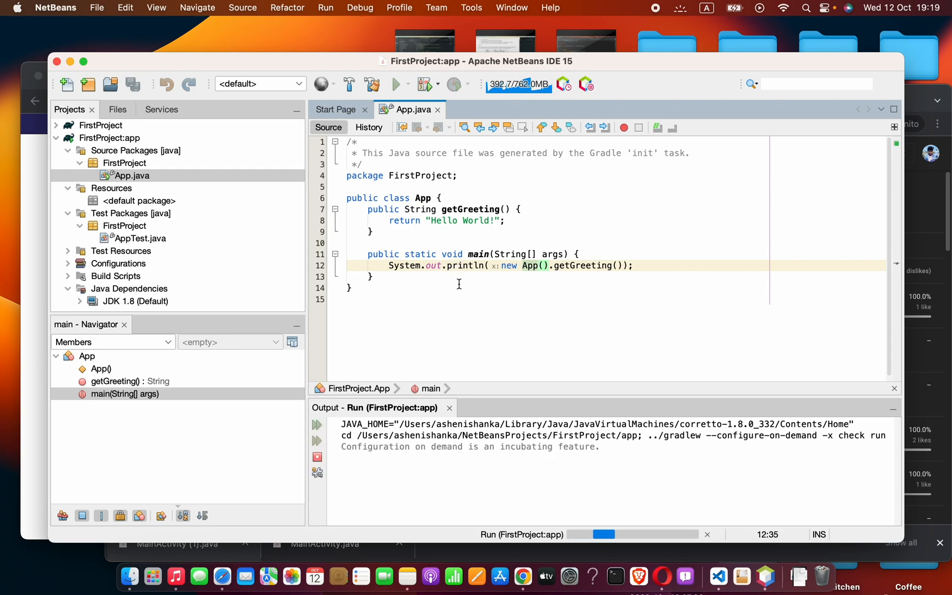